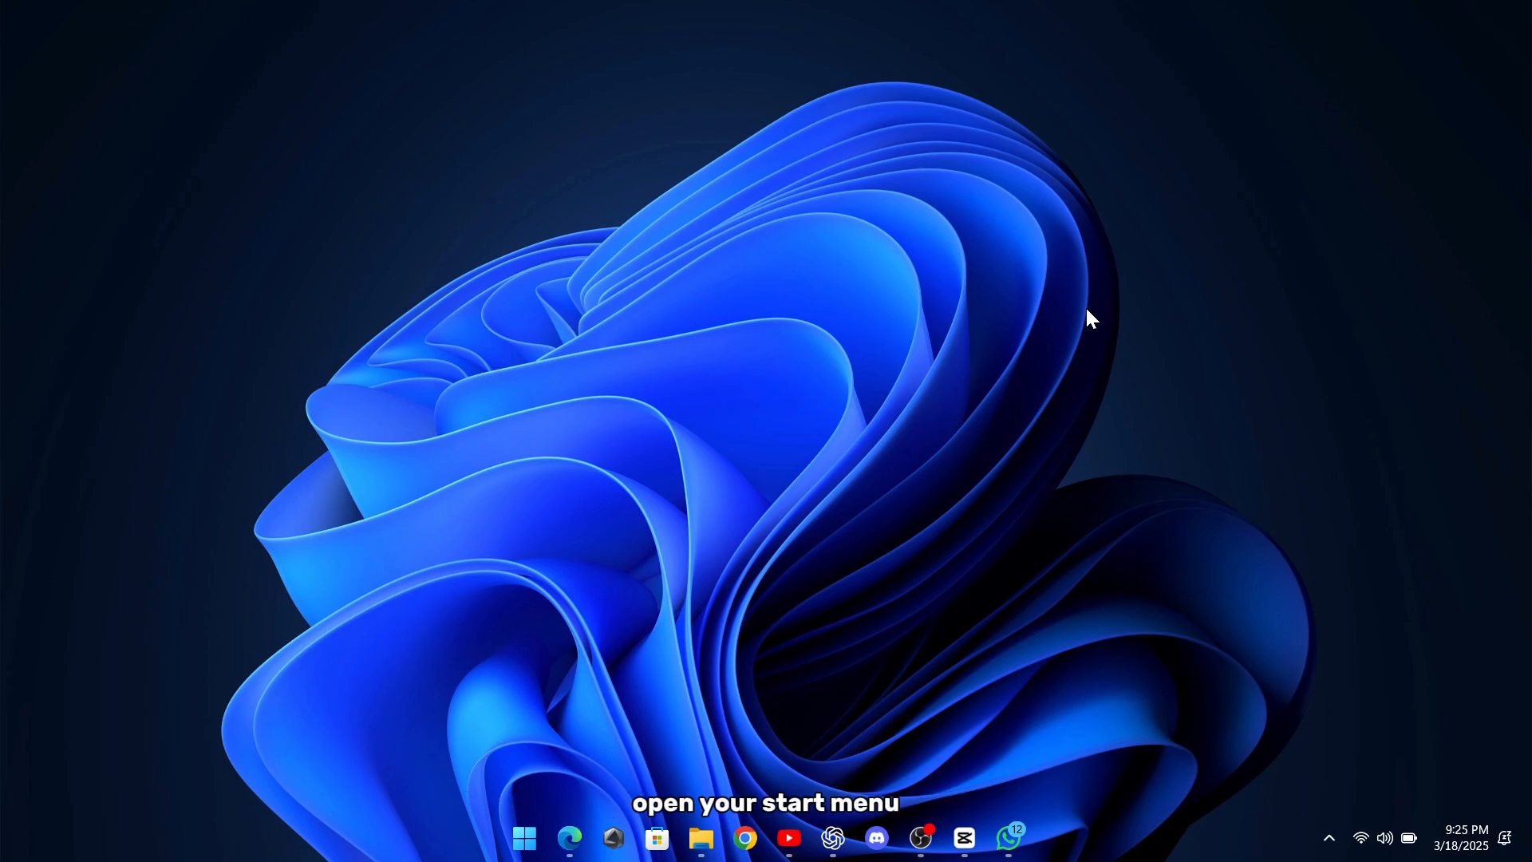
Search the Start menu for the dxdiag run command.
{"action": "left_click", "coordinate": [523, 837]}
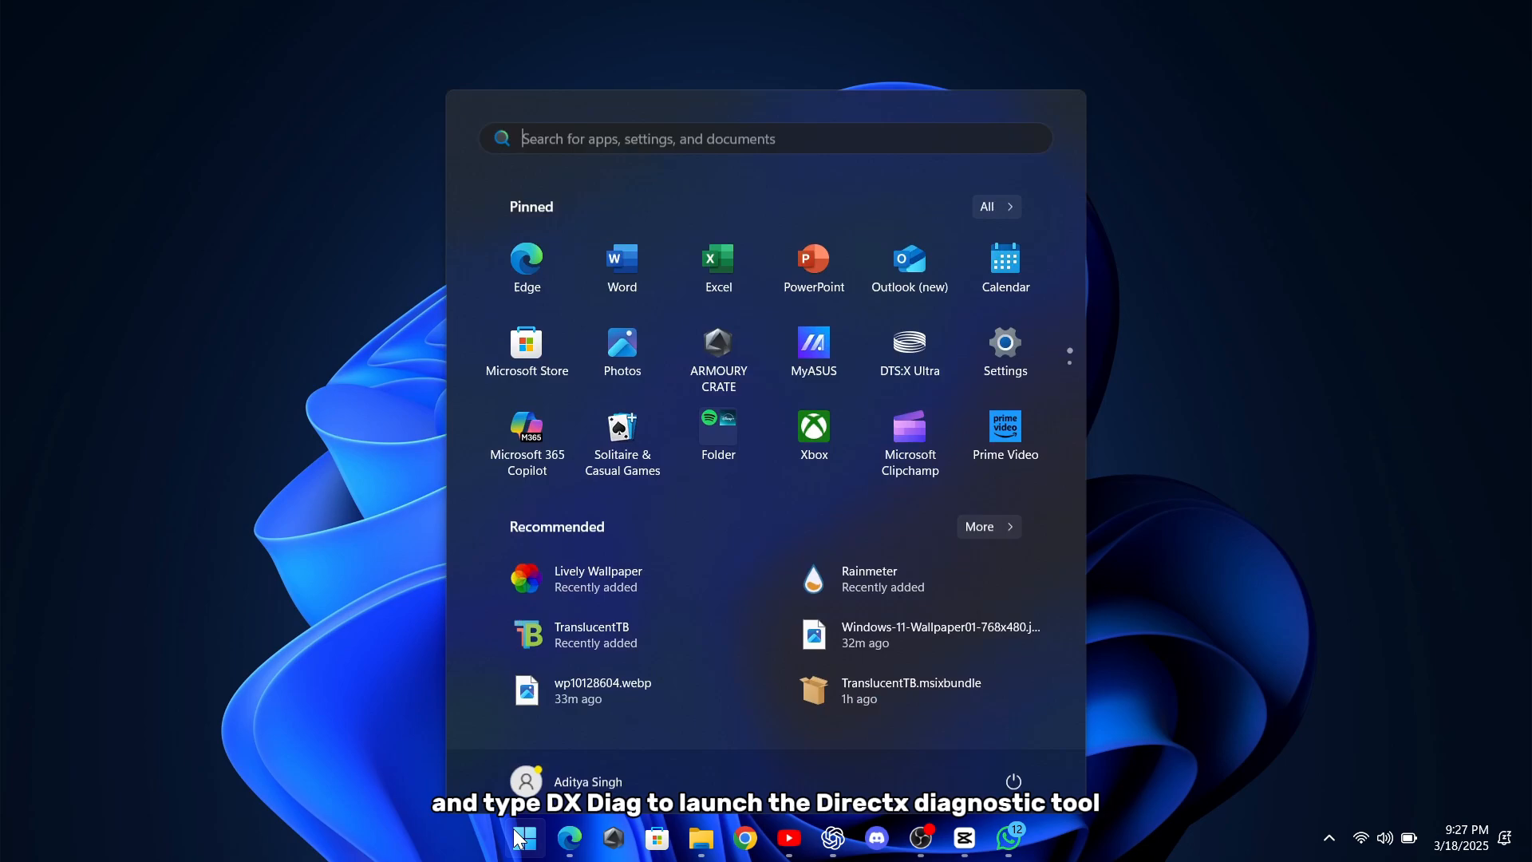
{"action": "type", "text": "dxdiag"}
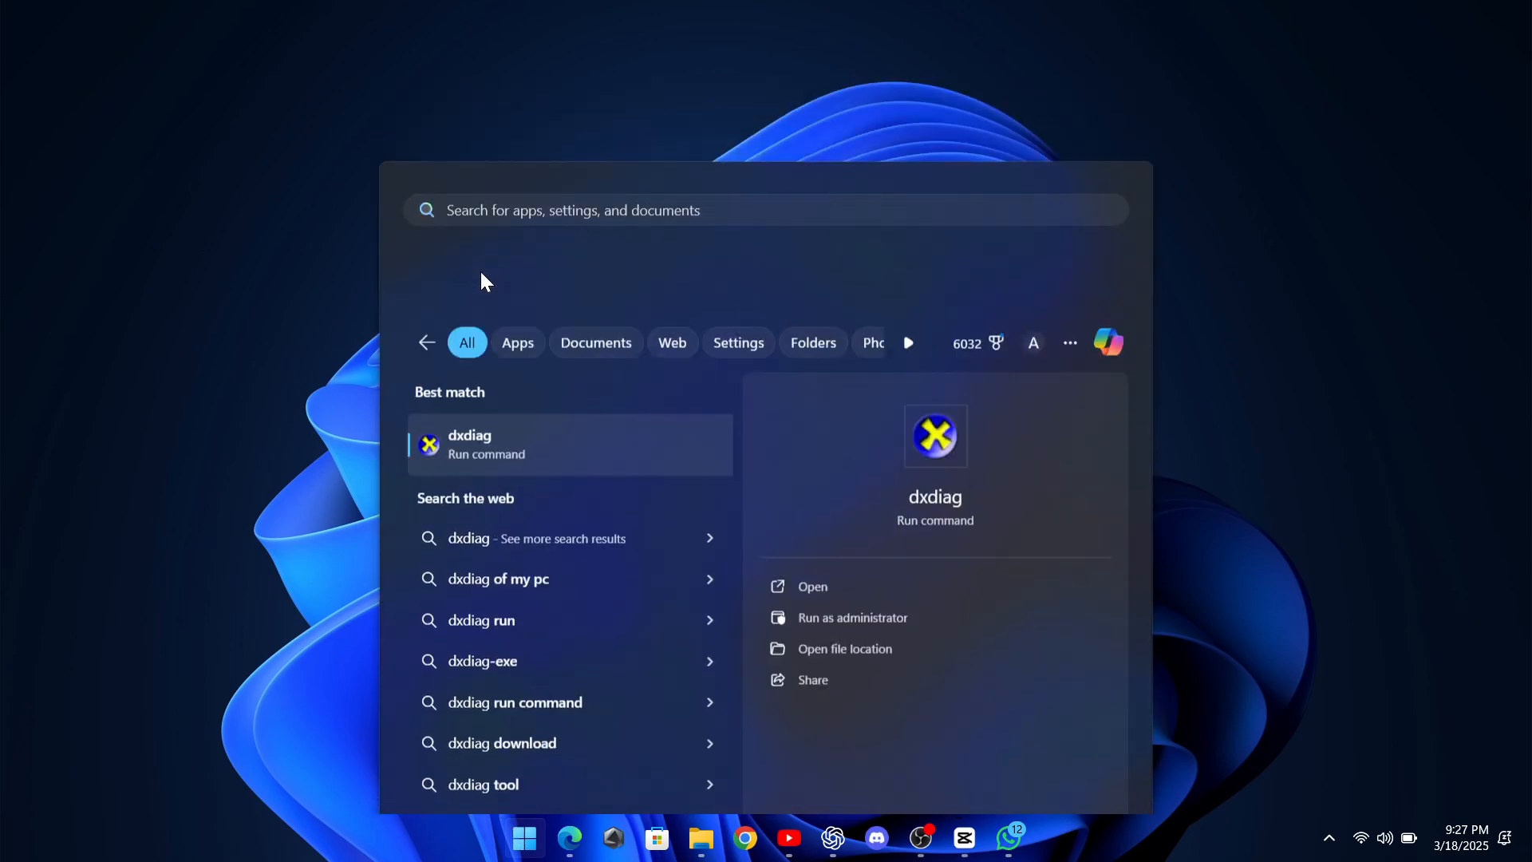
Launch dxdiag, read the DirectX version, then view the Display 1 AMD Radeon device details.
{"action": "left_click", "coordinate": [812, 587]}
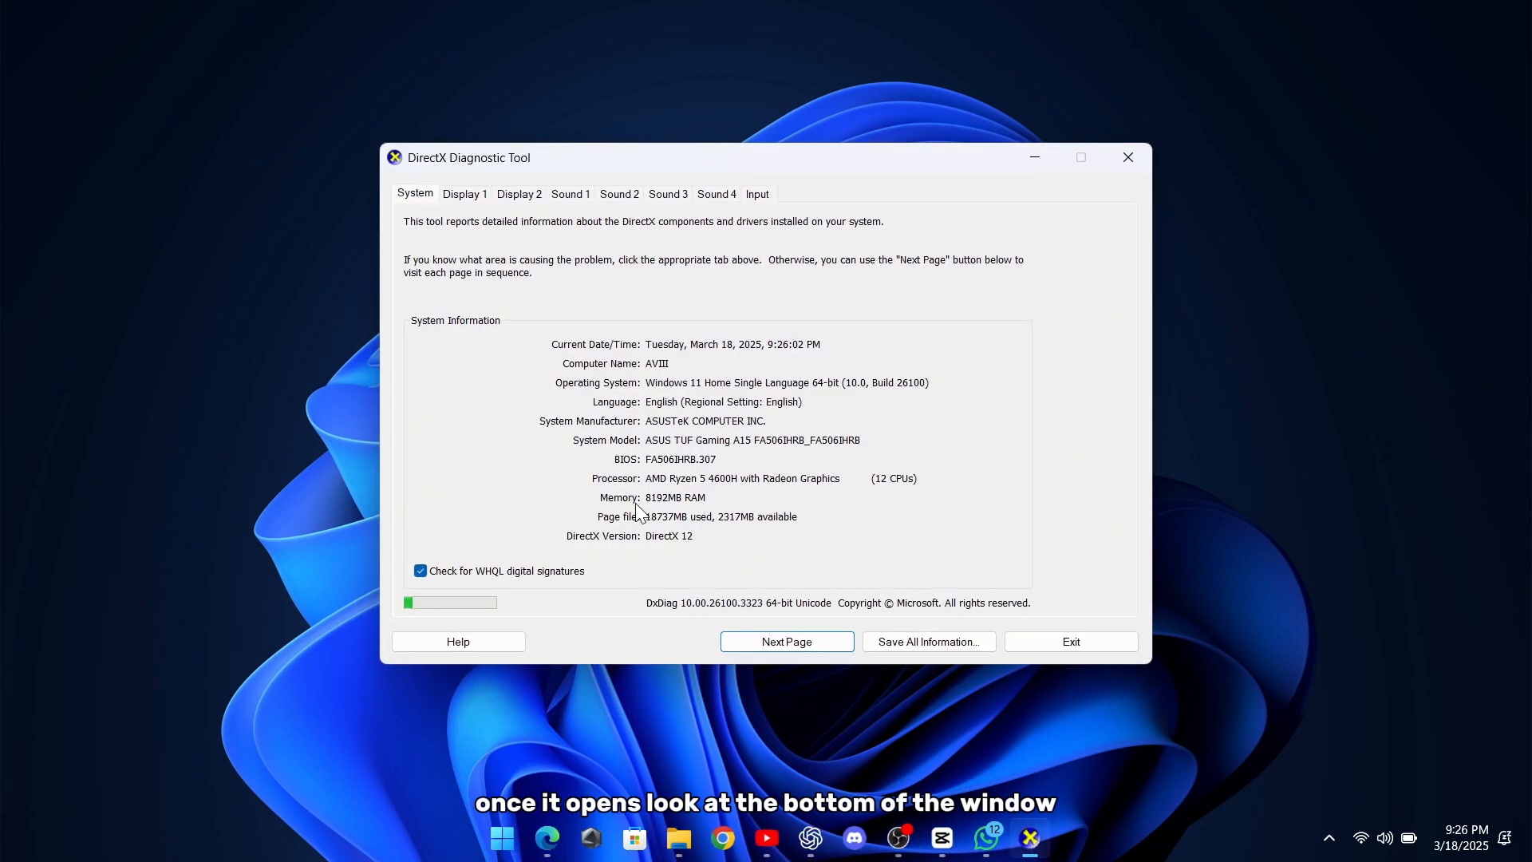
{"action": "mouse_move", "coordinate": [681, 545]}
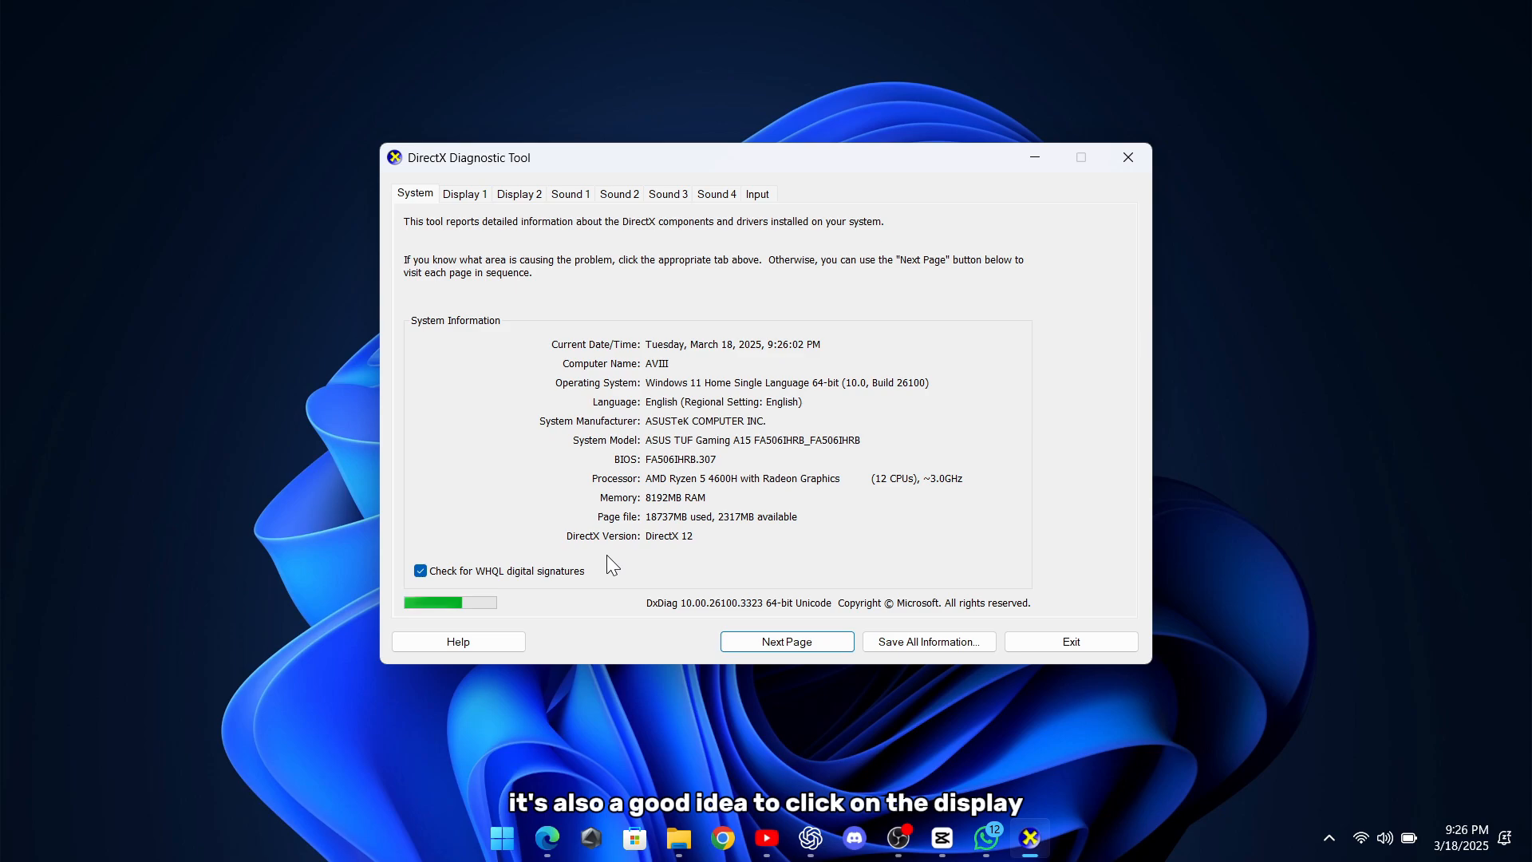
{"action": "left_click", "coordinate": [465, 193]}
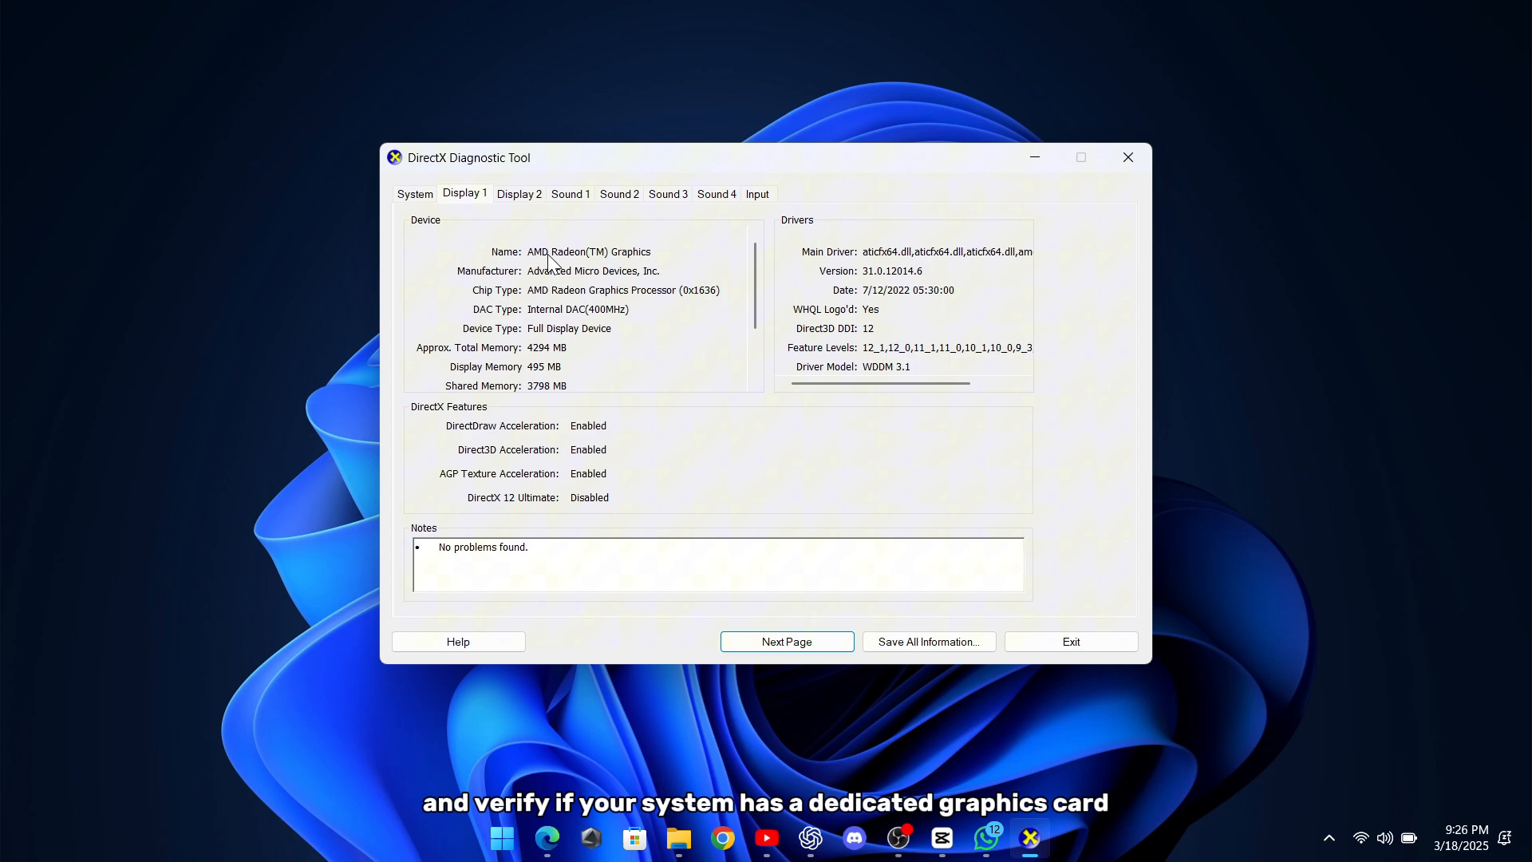
{"action": "mouse_move", "coordinate": [472, 256]}
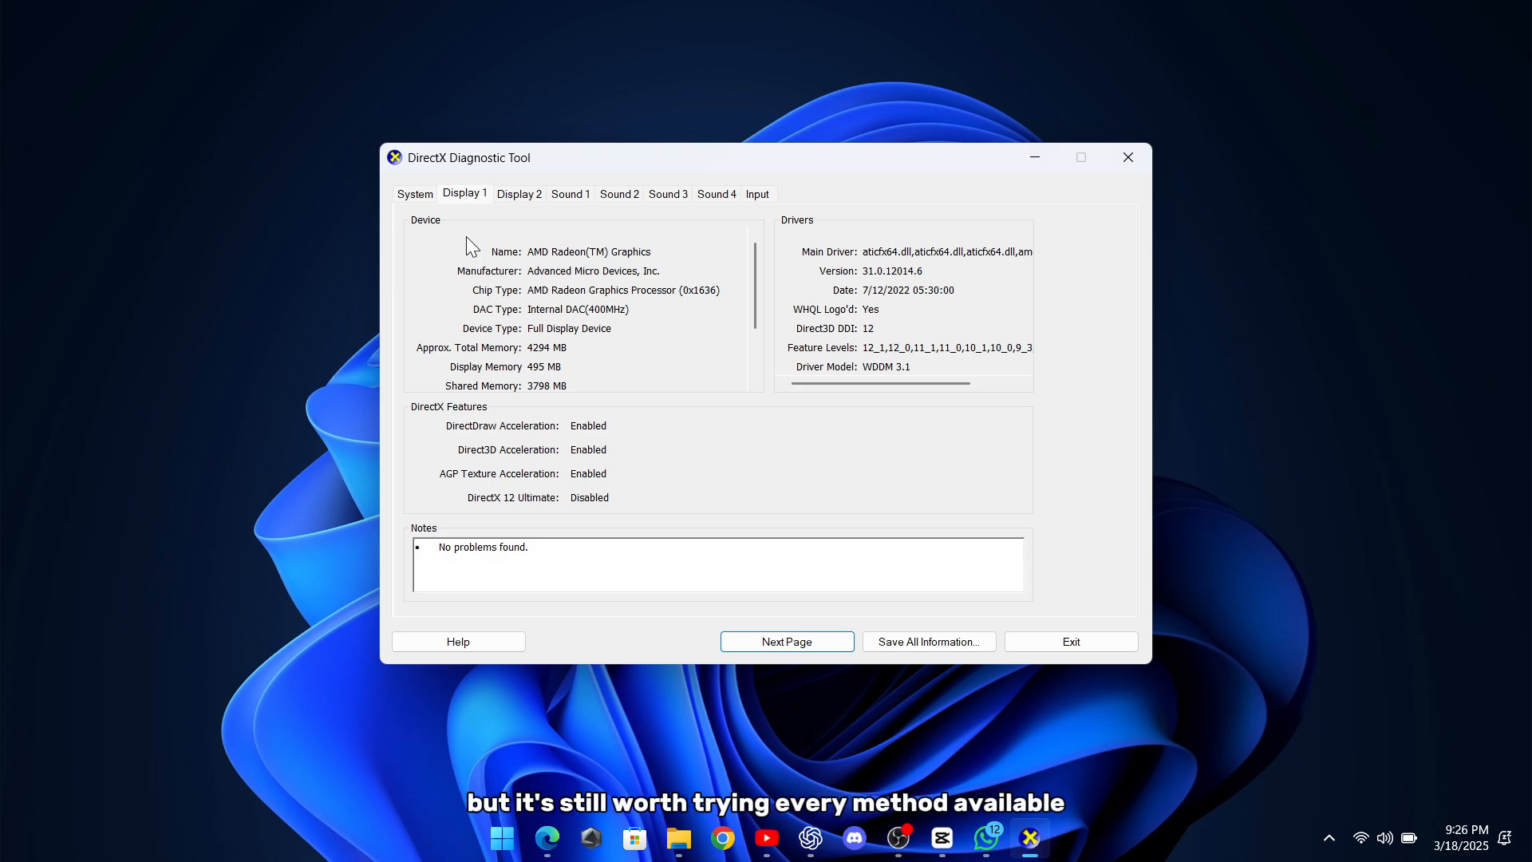
{"action": "mouse_move", "coordinate": [1014, 667]}
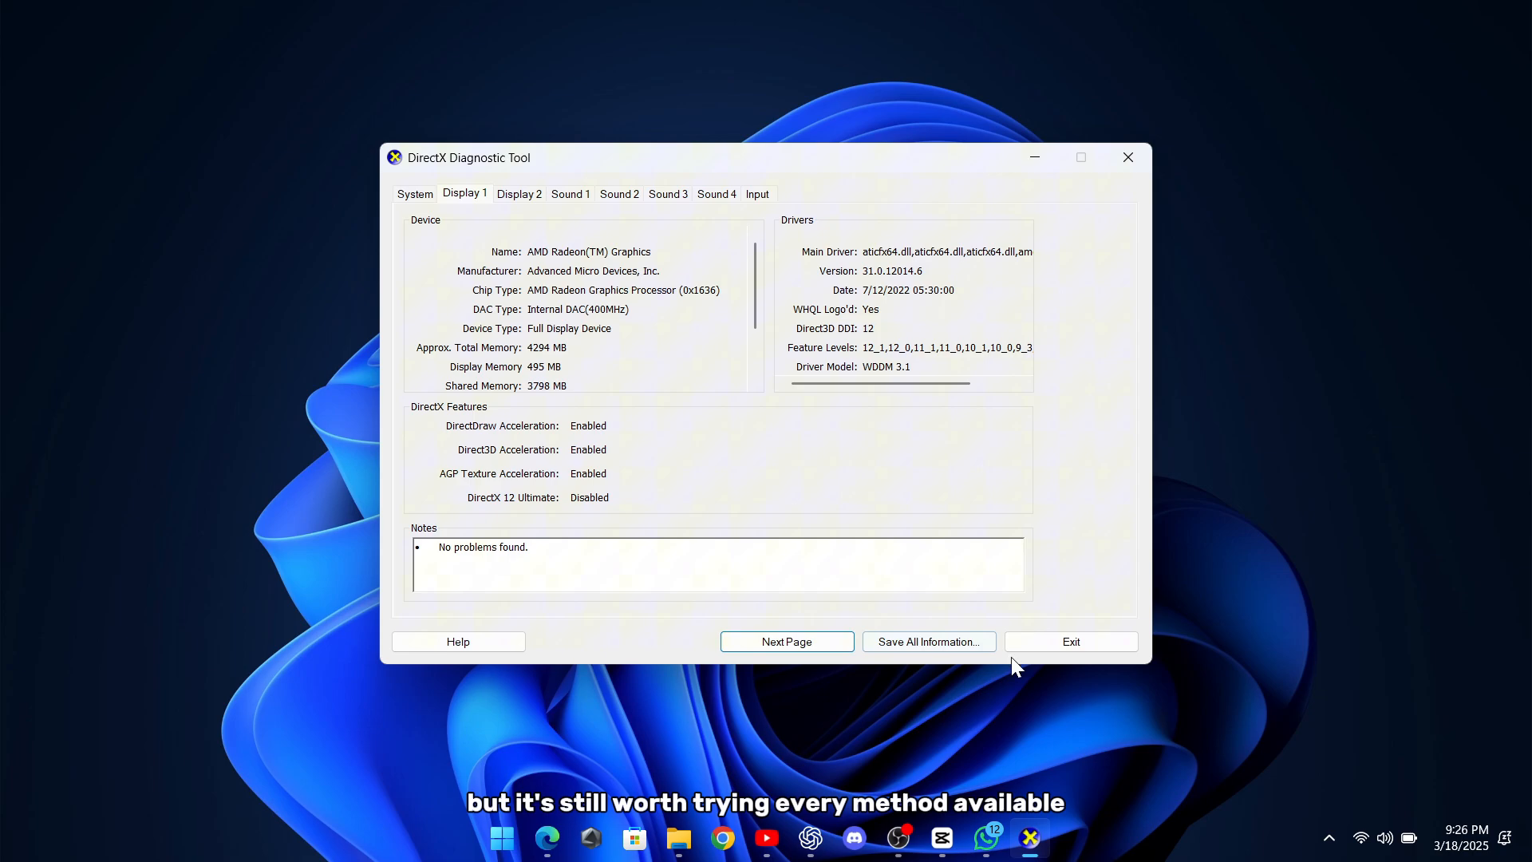
Close dxdiag and retry all failed updates on the Windows Update settings page.
{"action": "left_click", "coordinate": [1070, 641]}
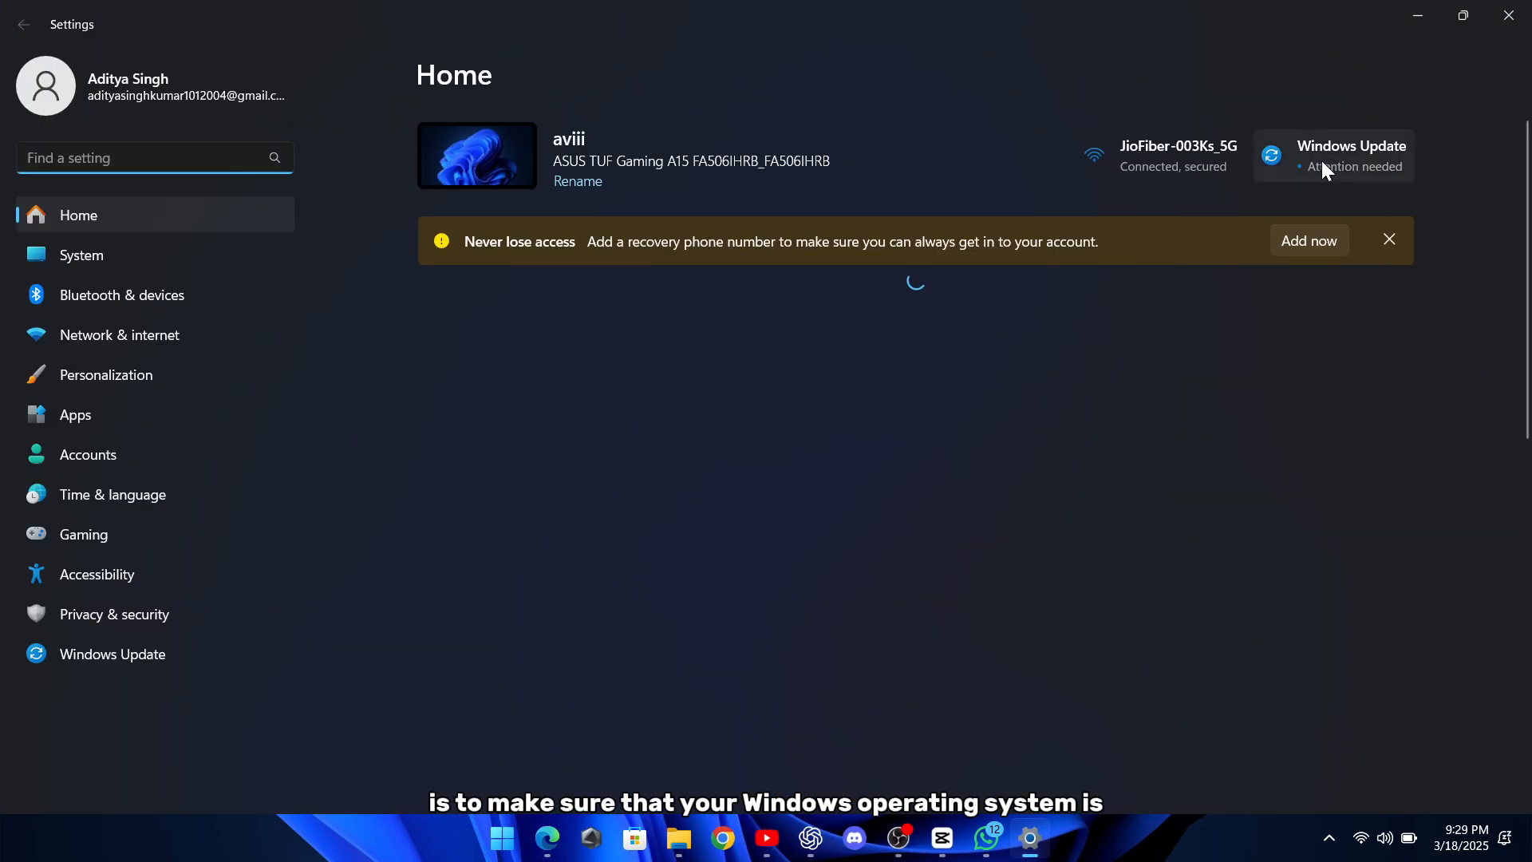
{"action": "left_click", "coordinate": [112, 653]}
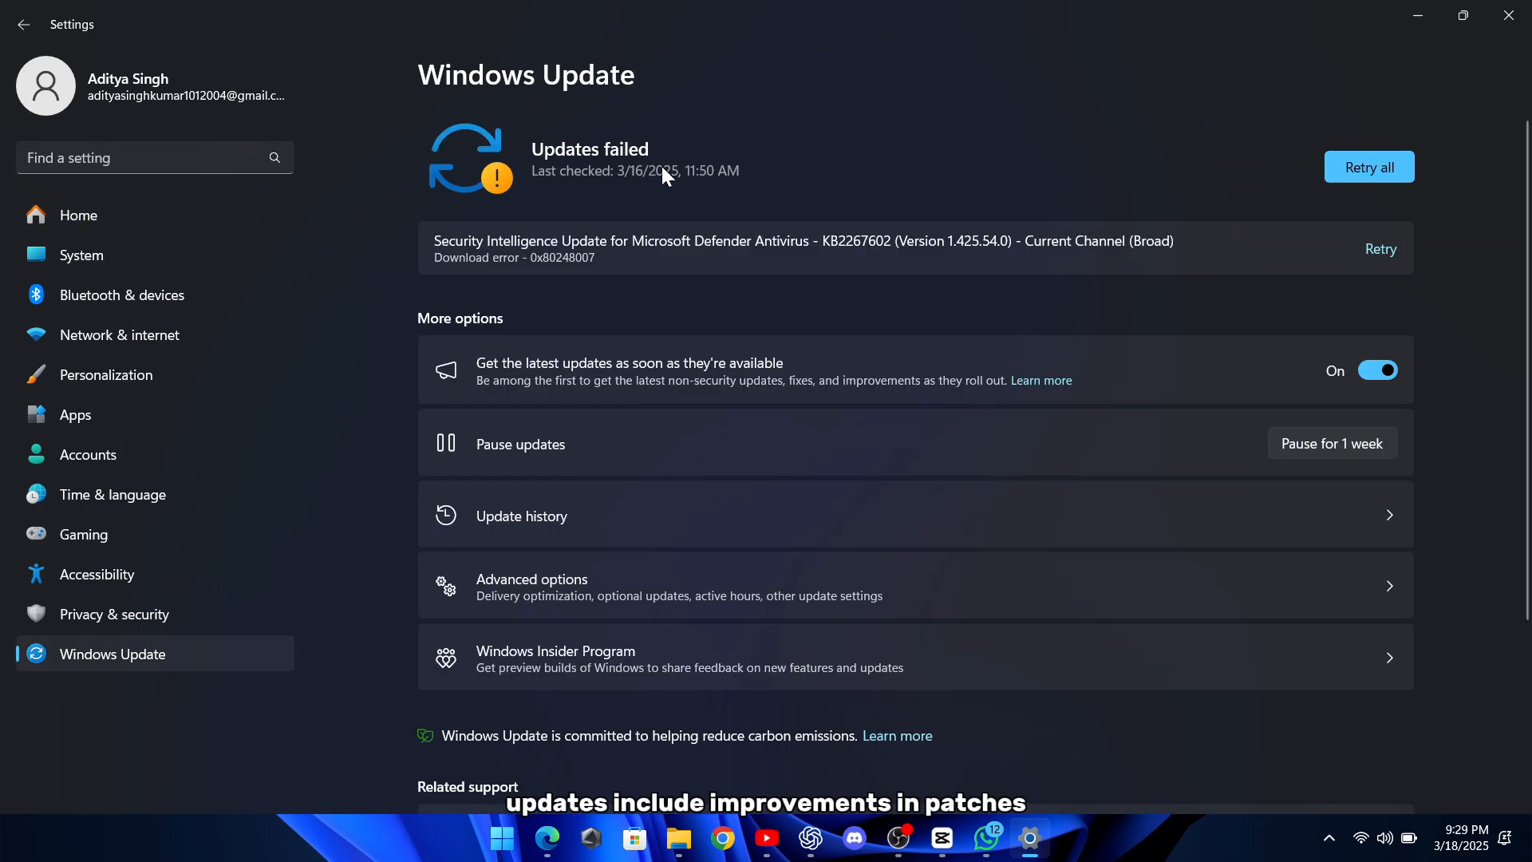
{"action": "left_click", "coordinate": [1368, 166]}
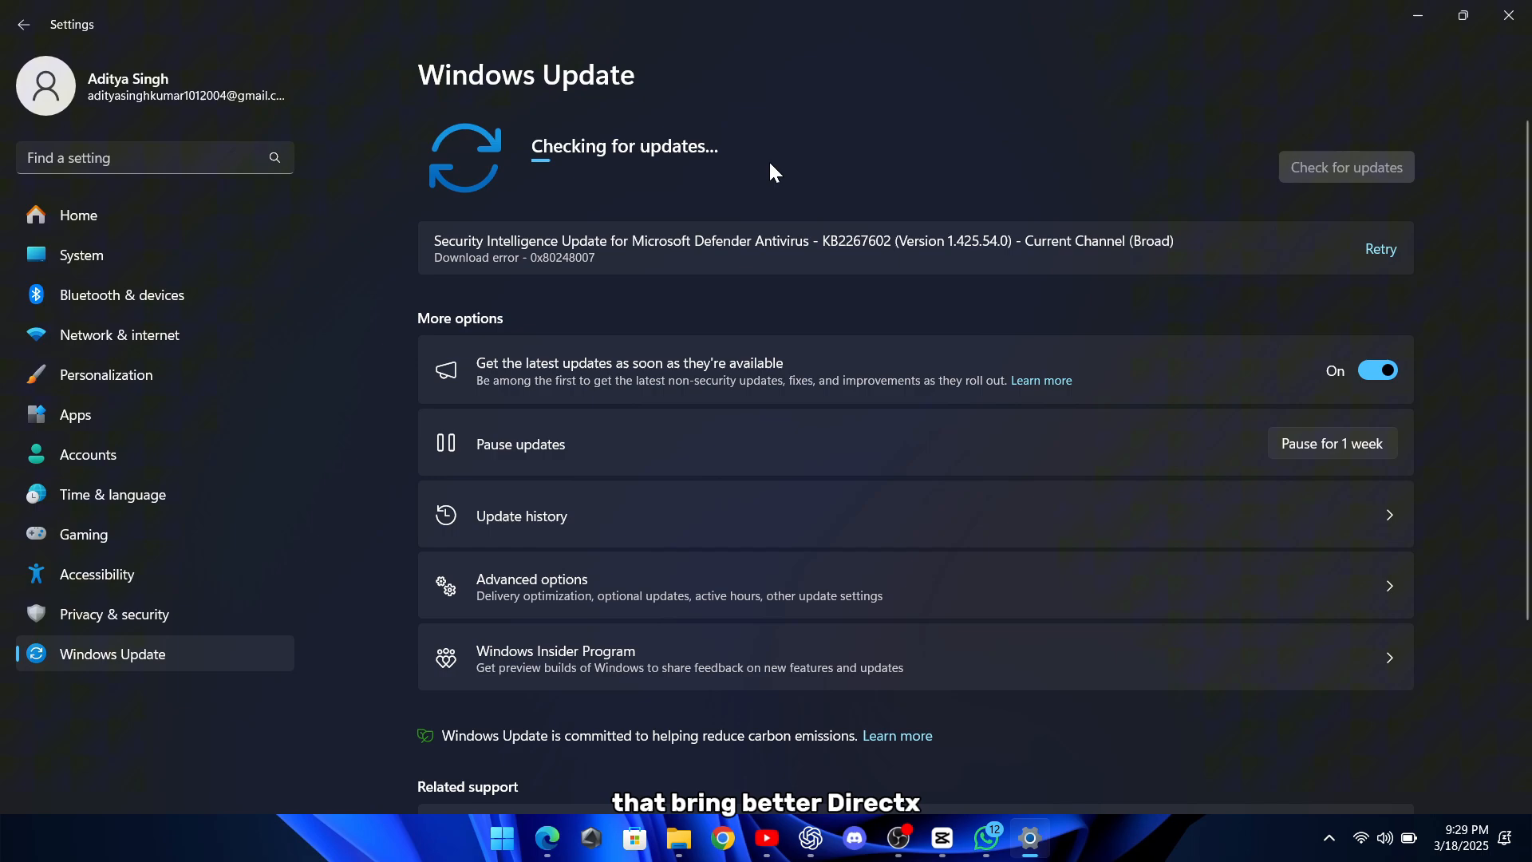
{"action": "mouse_move", "coordinate": [601, 201]}
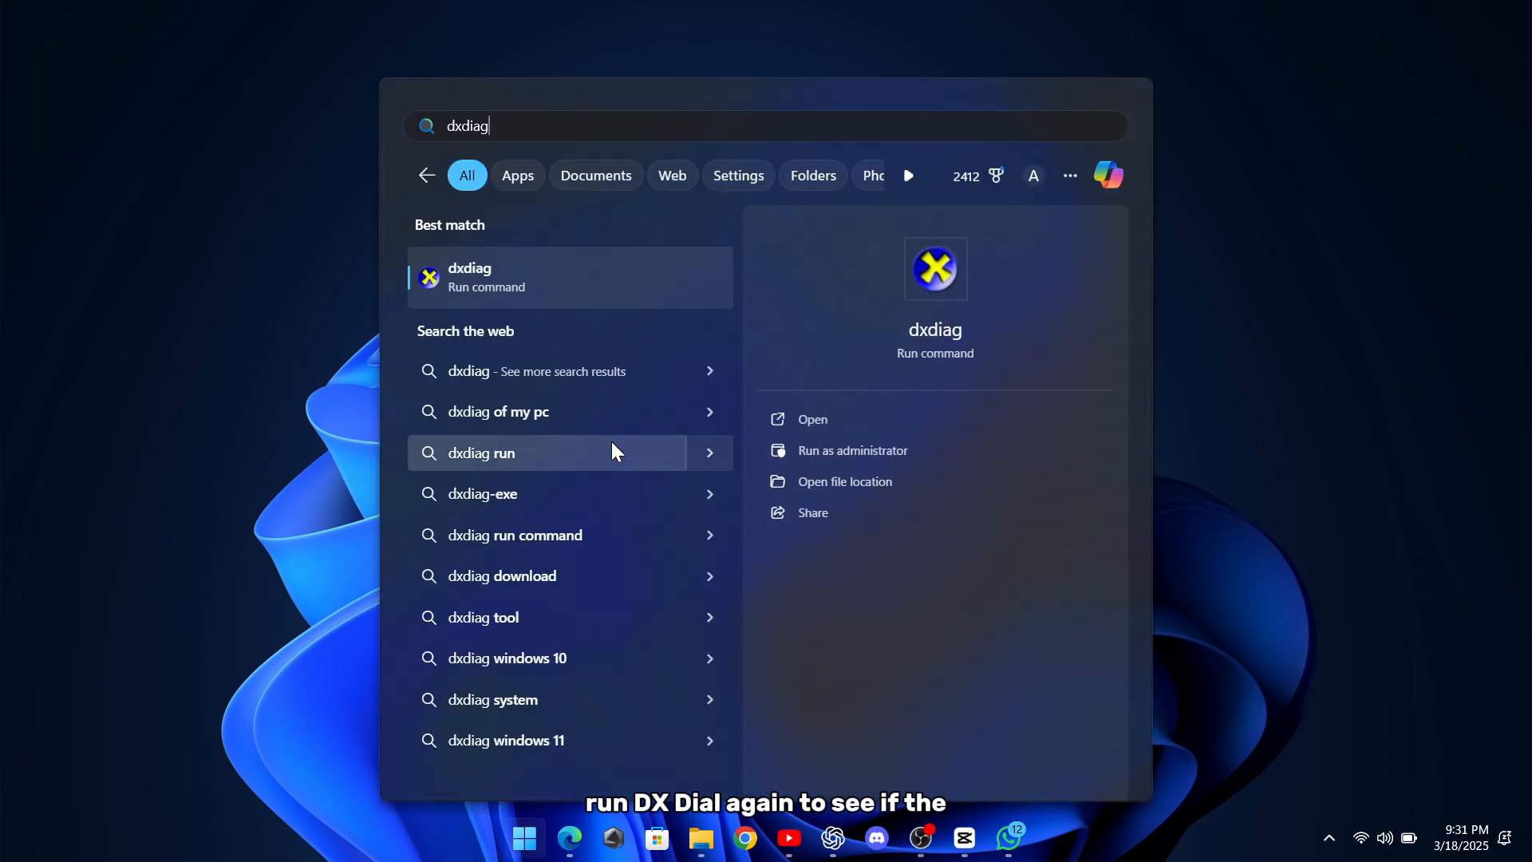
Relaunch dxdiag from the search results to confirm the system reports DirectX 12.
{"action": "left_click", "coordinate": [810, 419]}
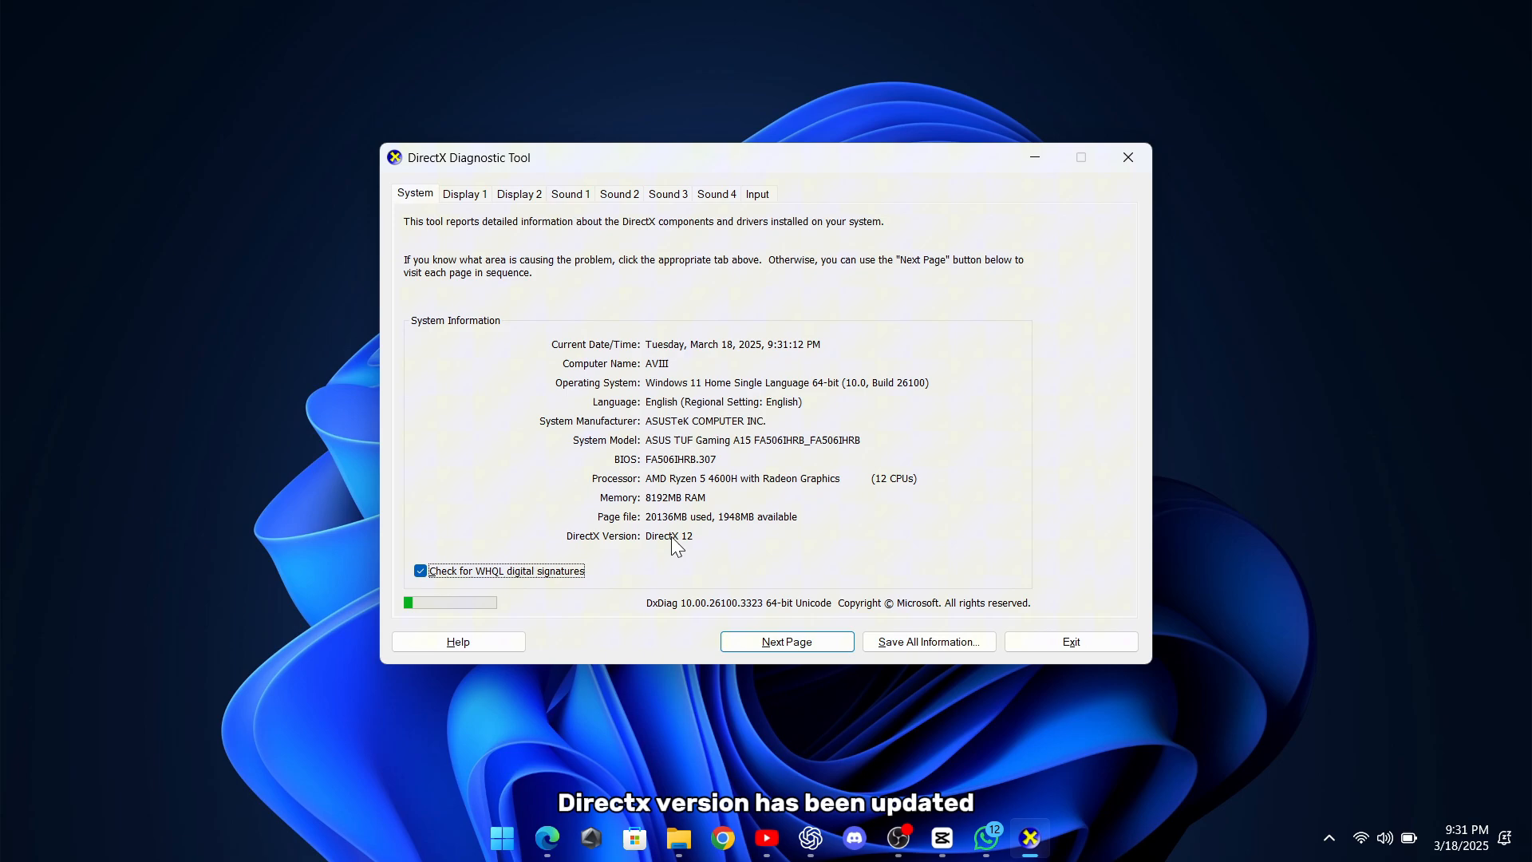
{"action": "mouse_move", "coordinate": [660, 566]}
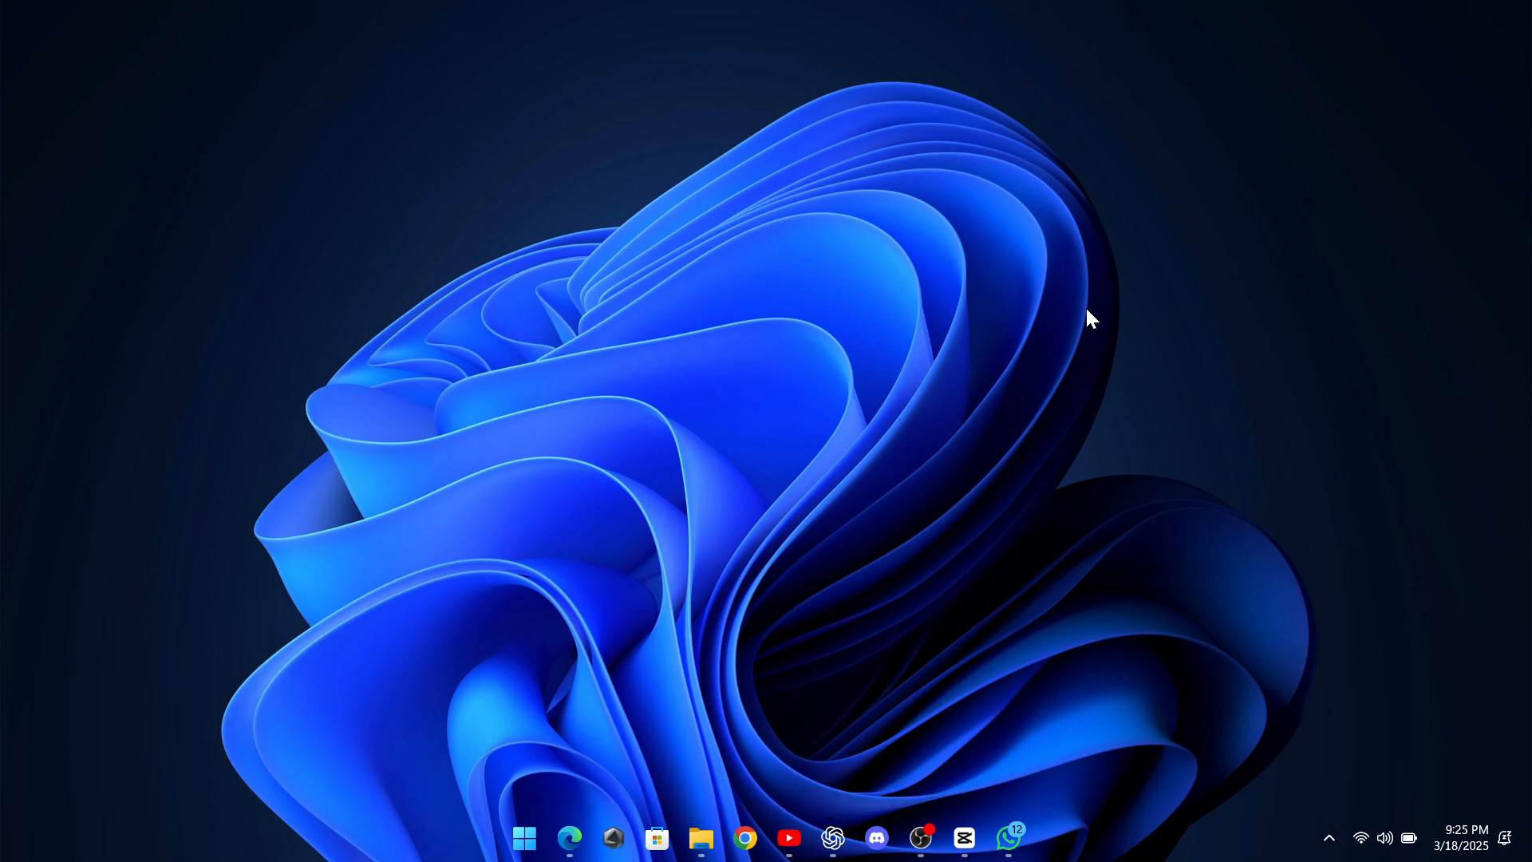
Check the NVIDIA App Drivers page for the GeForce Game Ready Driver 572.70 update.
{"action": "left_click", "coordinate": [1030, 837]}
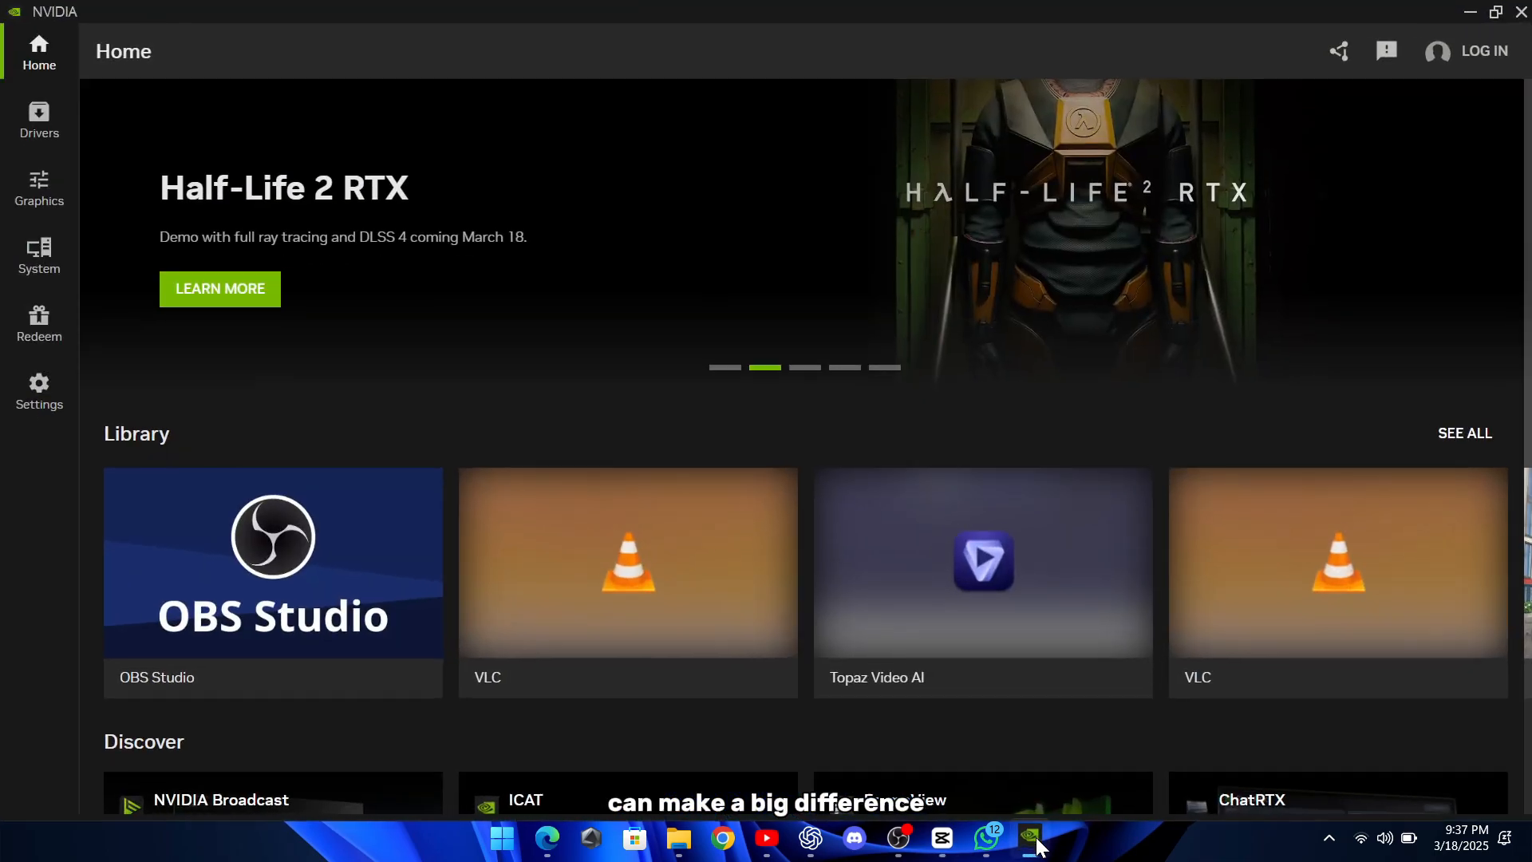
{"action": "mouse_move", "coordinate": [39, 120]}
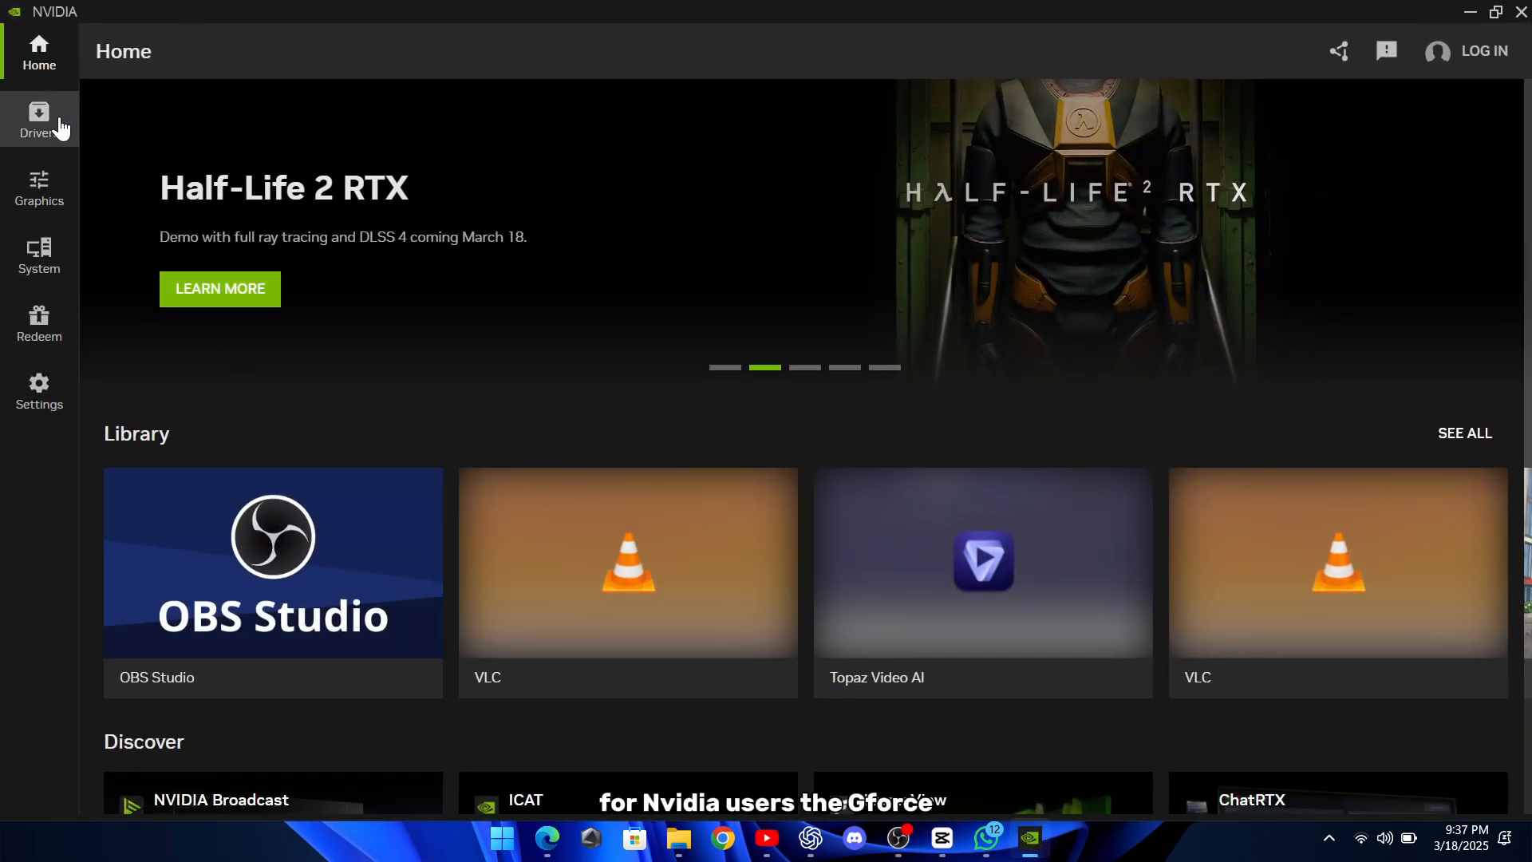
{"action": "left_click", "coordinate": [39, 118]}
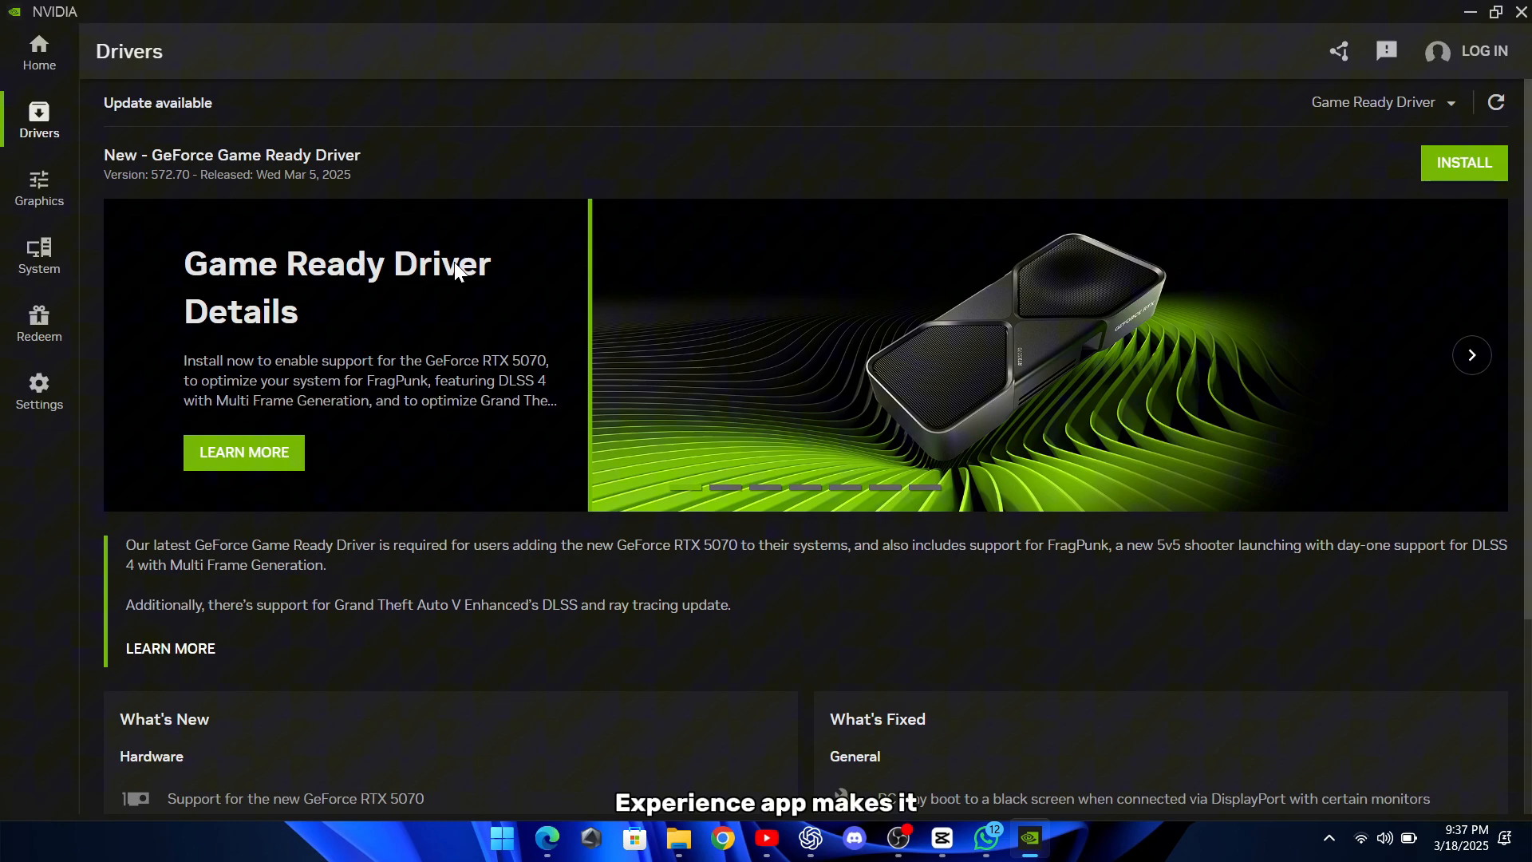
{"action": "mouse_move", "coordinate": [127, 158]}
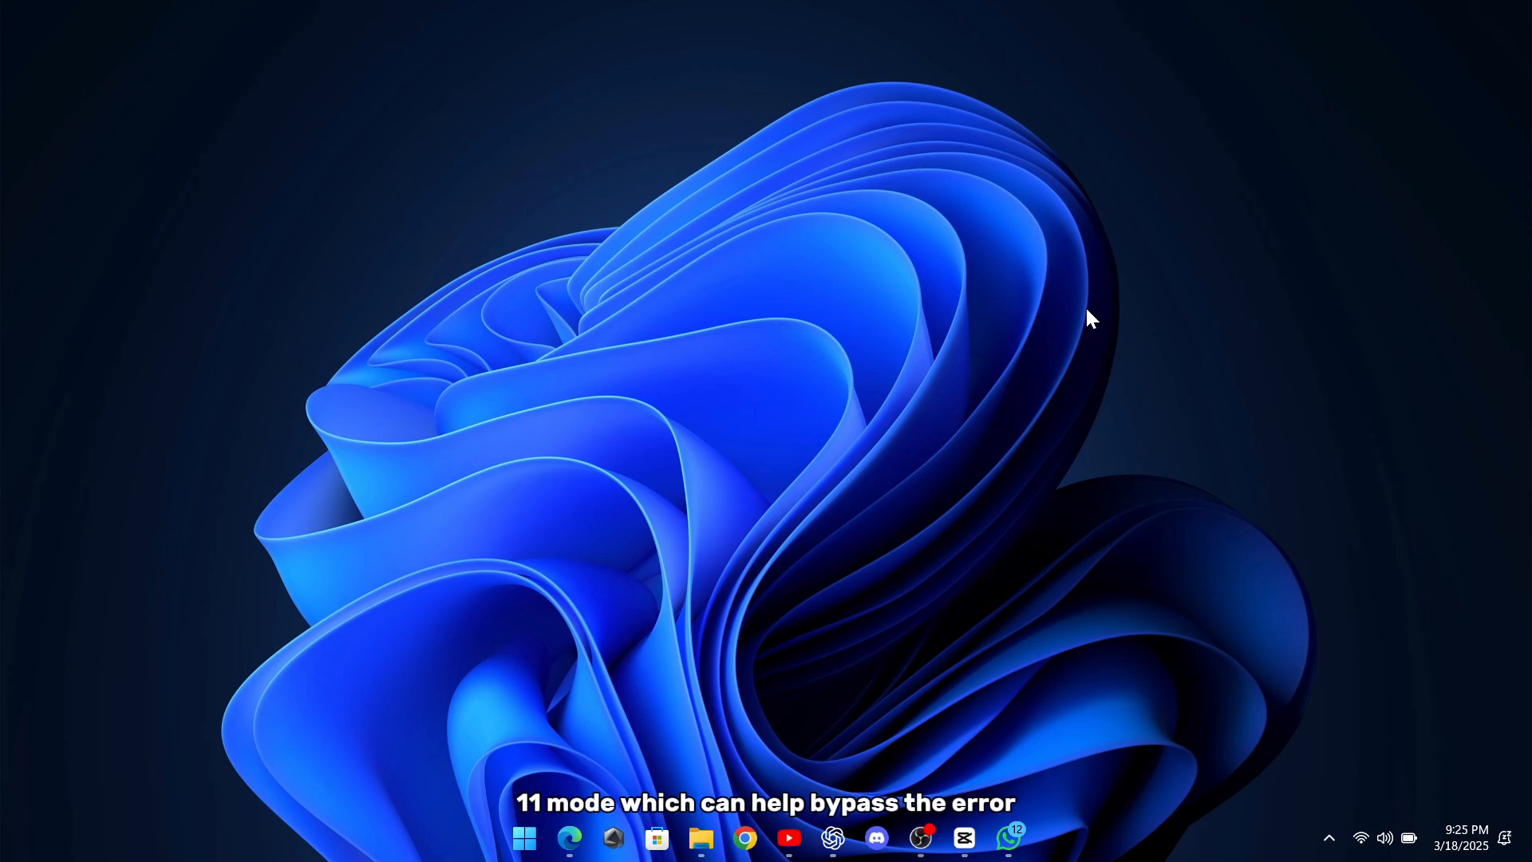
Enter -dx11 in the Once Human properties launch options in Steam.
{"action": "left_click", "coordinate": [523, 837]}
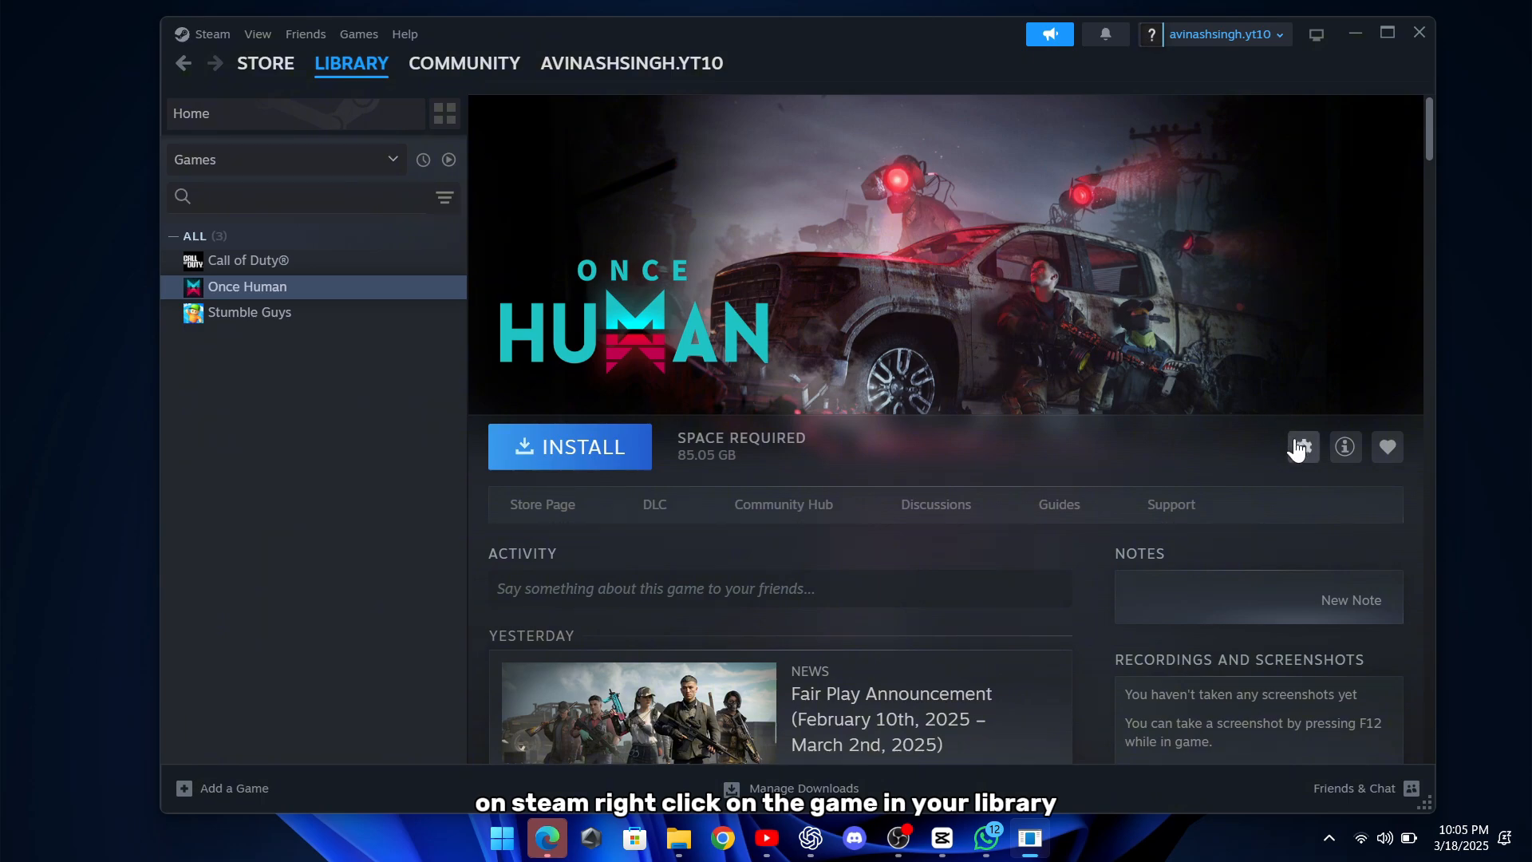
{"action": "left_click", "coordinate": [1303, 447]}
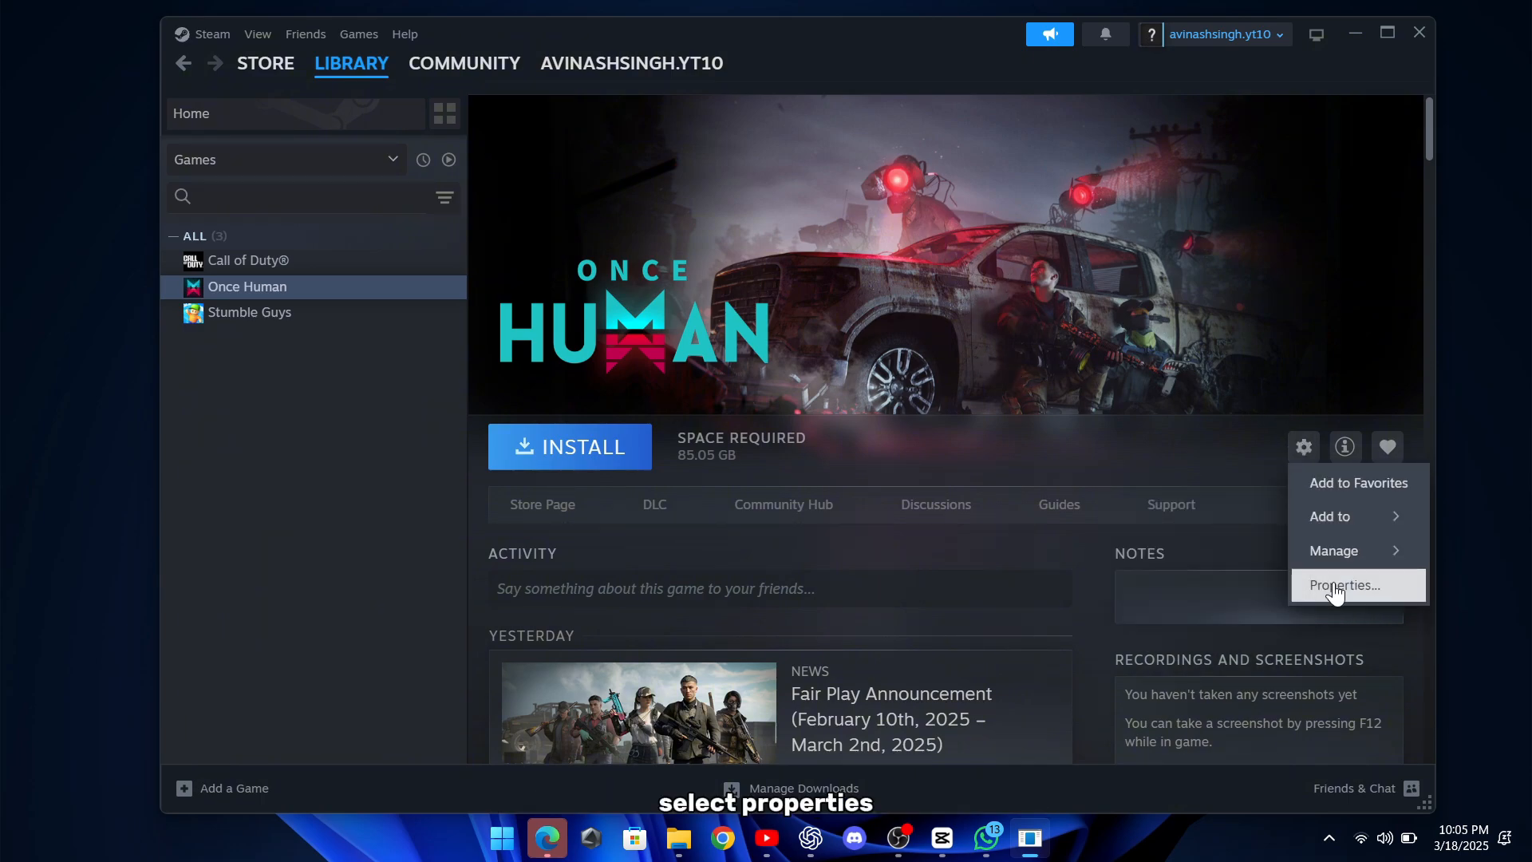
{"action": "left_click", "coordinate": [1342, 584]}
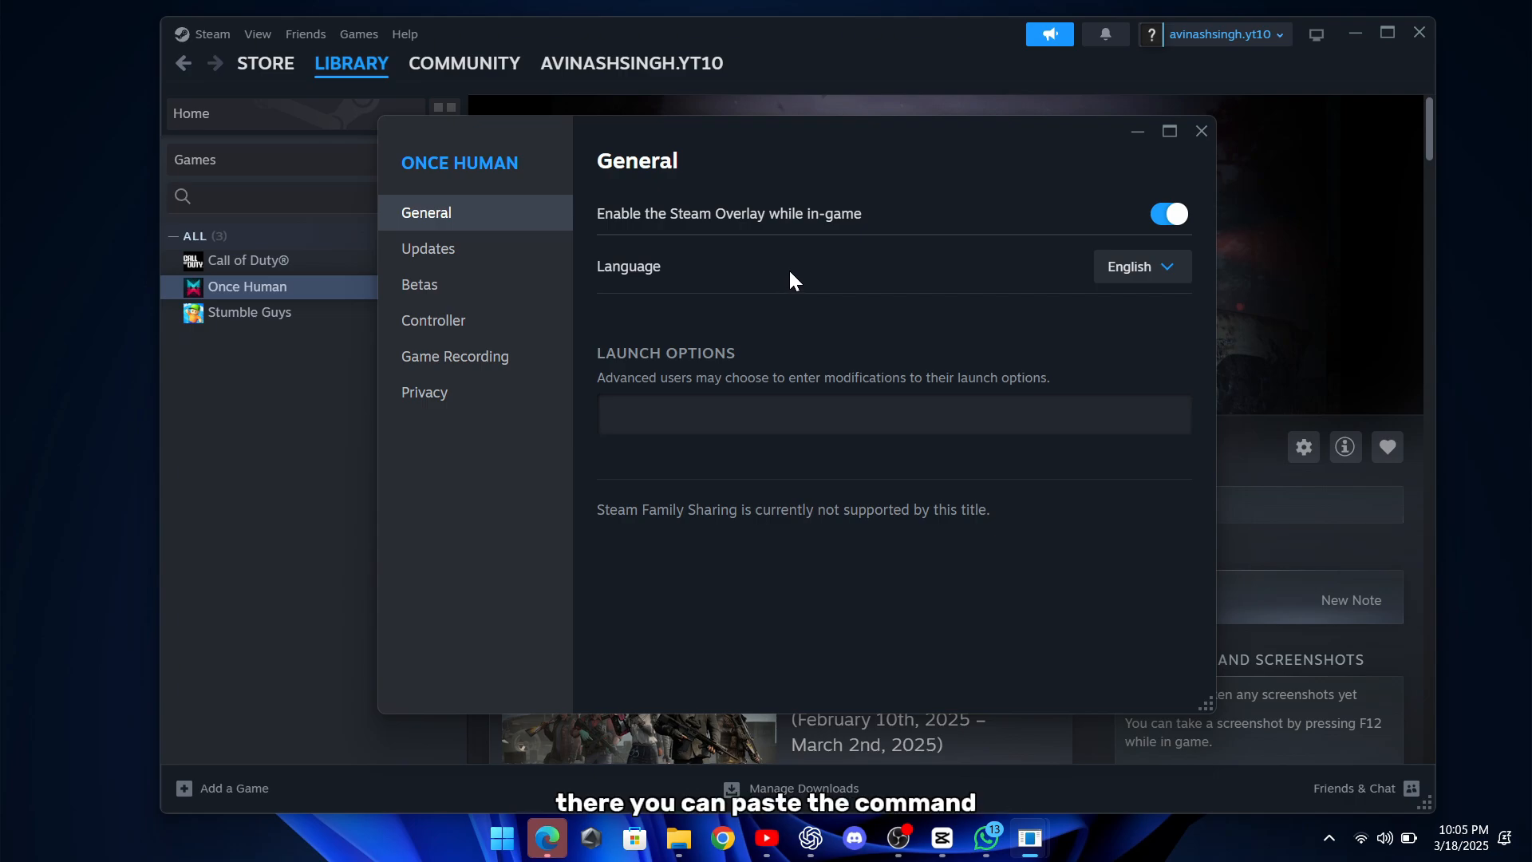
{"action": "type", "text": "-dx"}
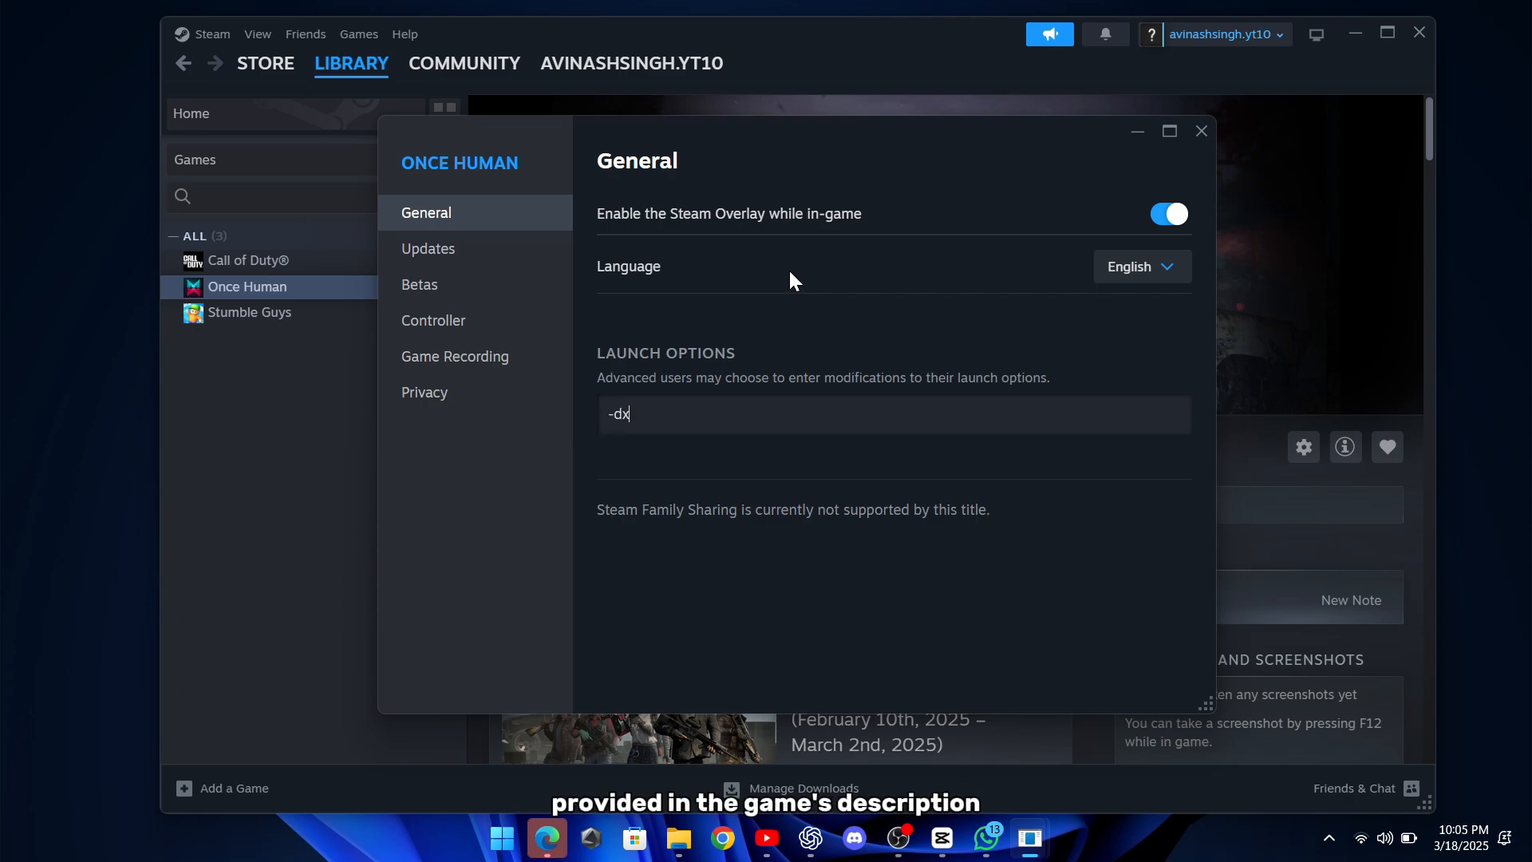
{"action": "type", "text": "11"}
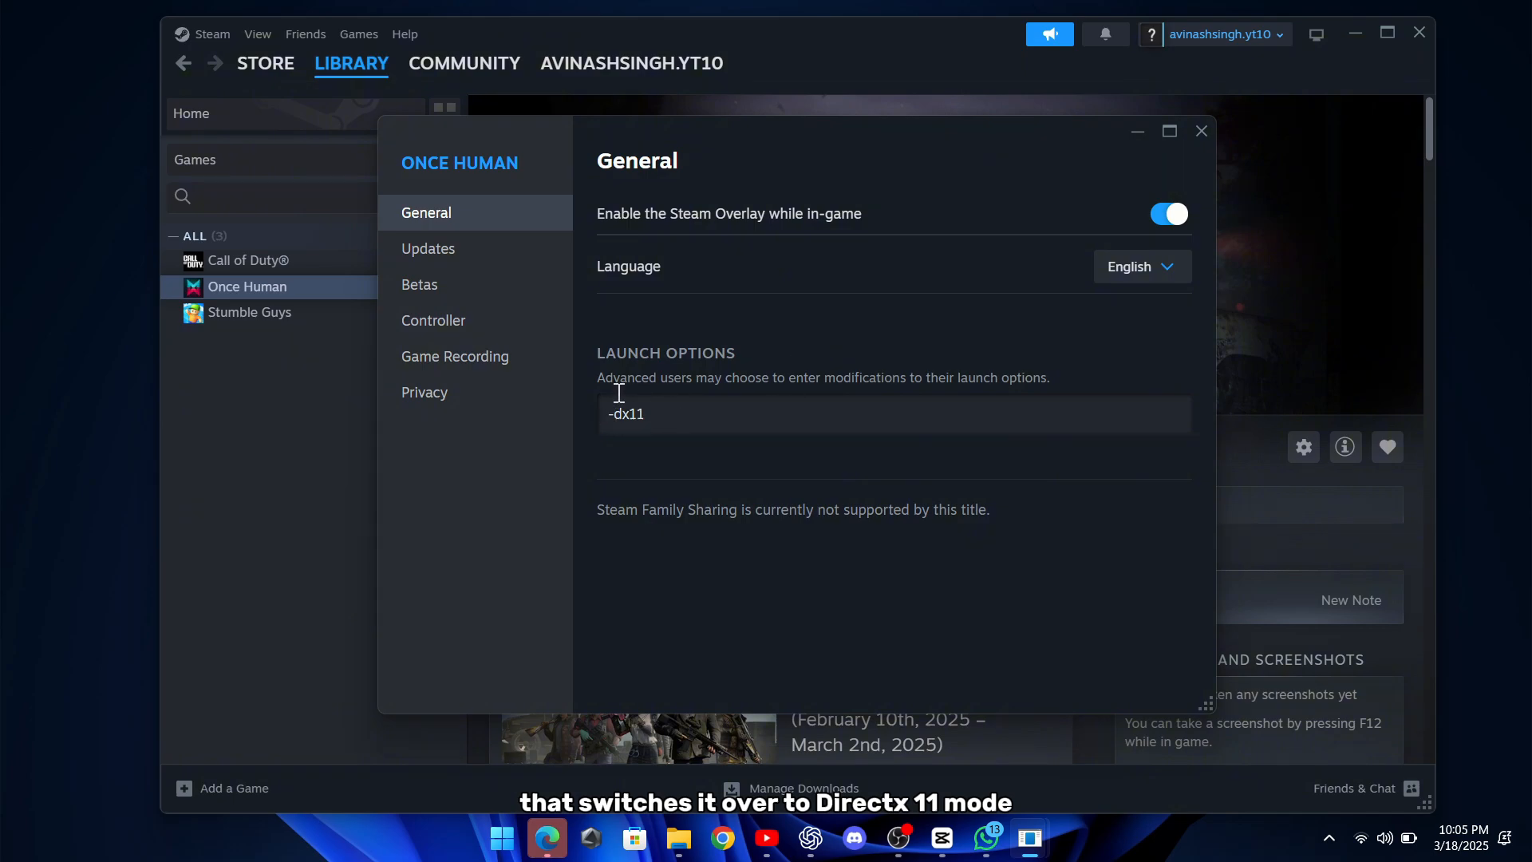